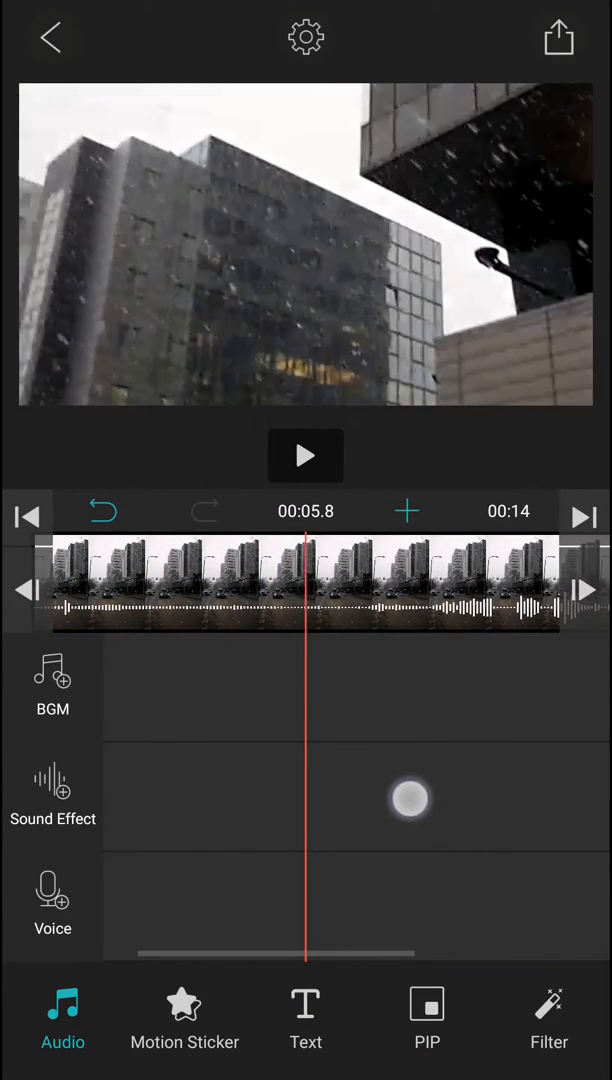
- Move the playhead back to about 00:01.5 near the start of the snowy street clip
{"action": "left_click_drag", "start_coordinate": [300, 584], "coordinate": [410, 584]}
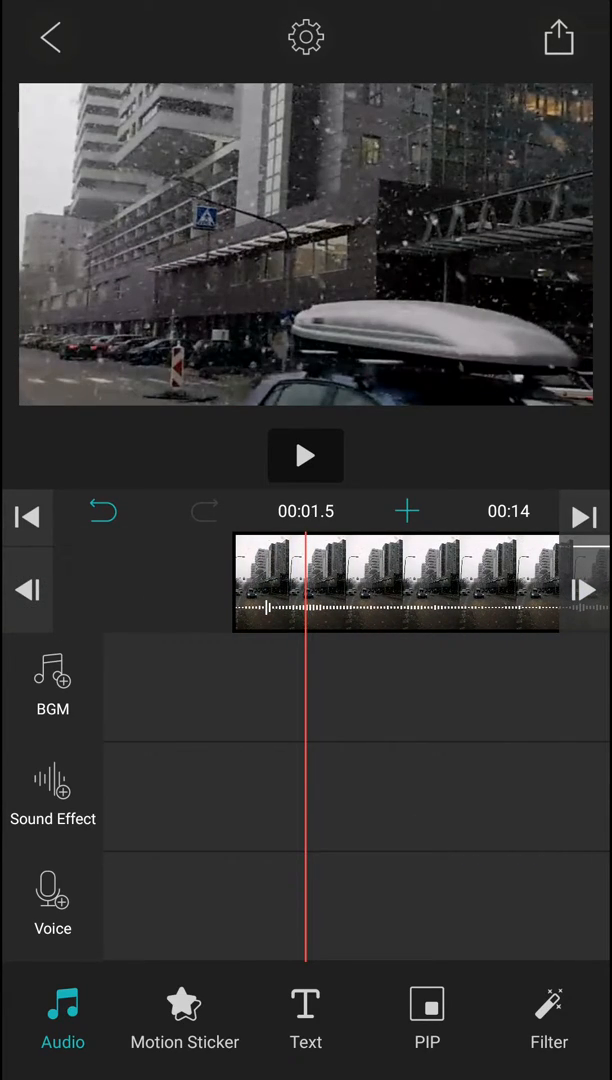
- Add the plain white "Text here" caption template over the clip from about 1.5 seconds
{"action": "left_click", "coordinate": [304, 1016]}
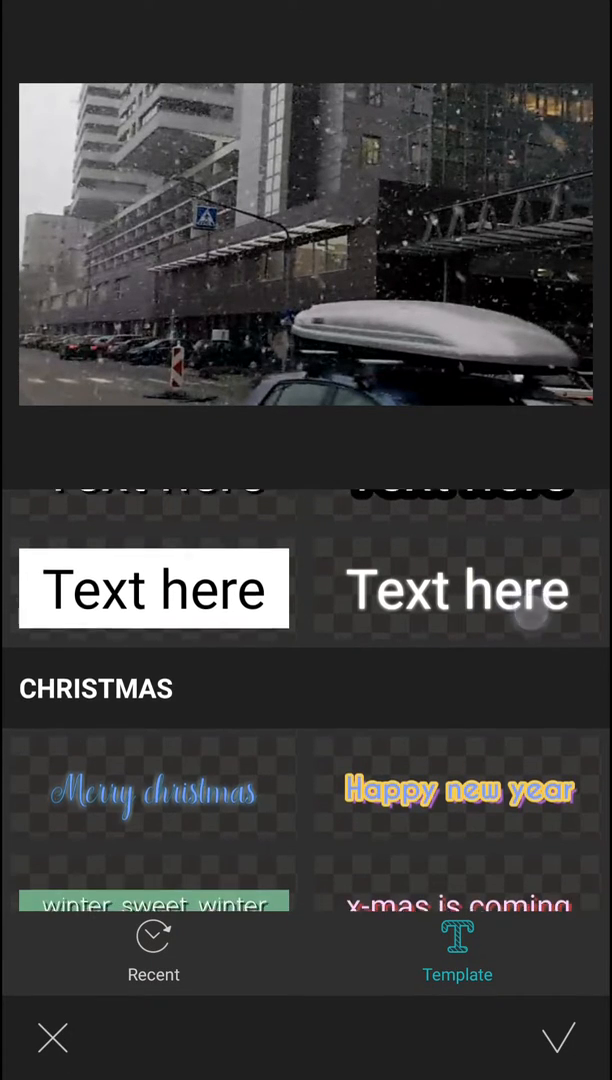
{"action": "scroll", "scroll_direction": "down", "scroll_amount": 3}
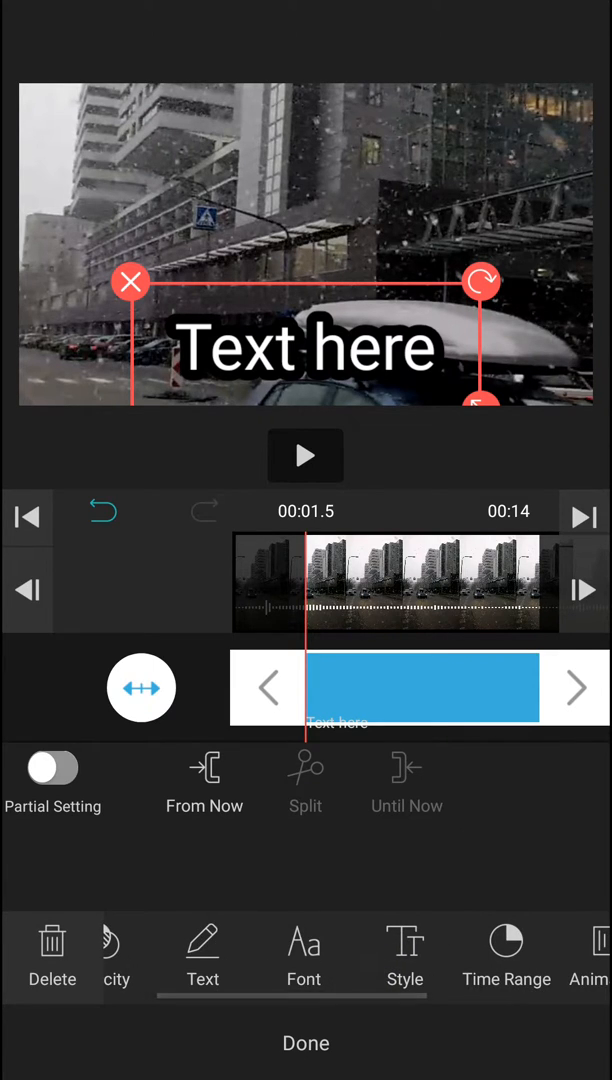
- Give the caption a bold rounded font and bring up its Text Color options
{"action": "left_click", "coordinate": [304, 956]}
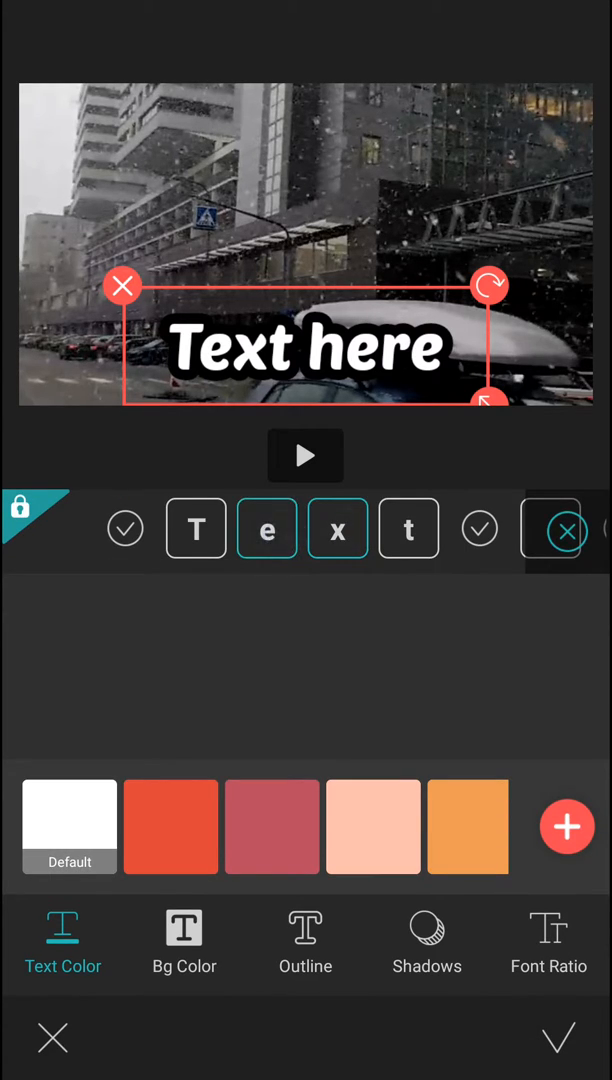
- Colour the letters "ext" in orange and red shades, leaving "T" and "here" white, then show Bg Color
{"action": "left_click", "coordinate": [336, 528]}
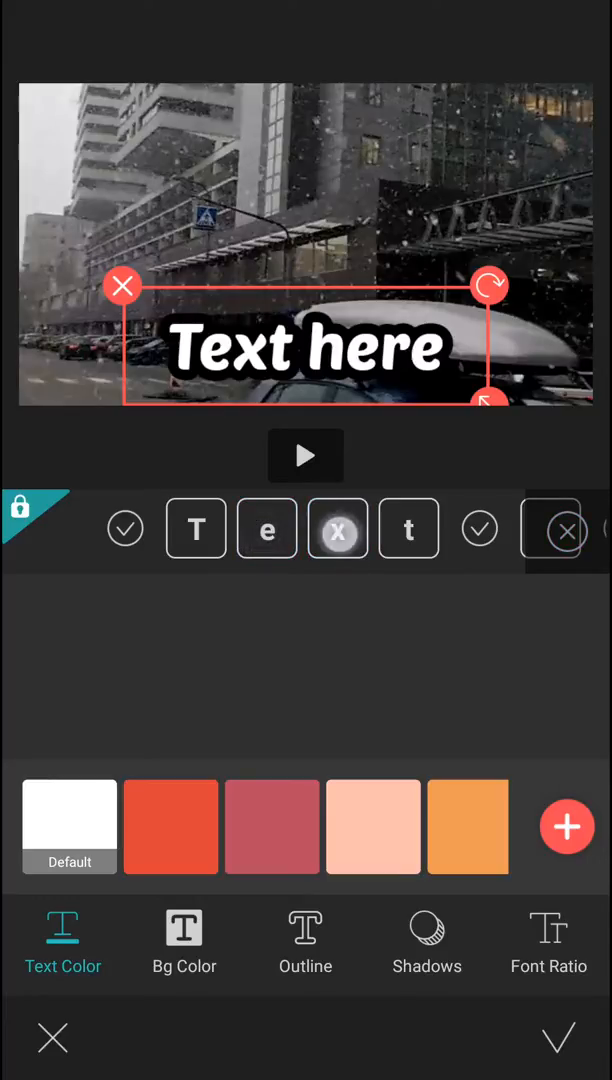
{"action": "left_click", "coordinate": [336, 528]}
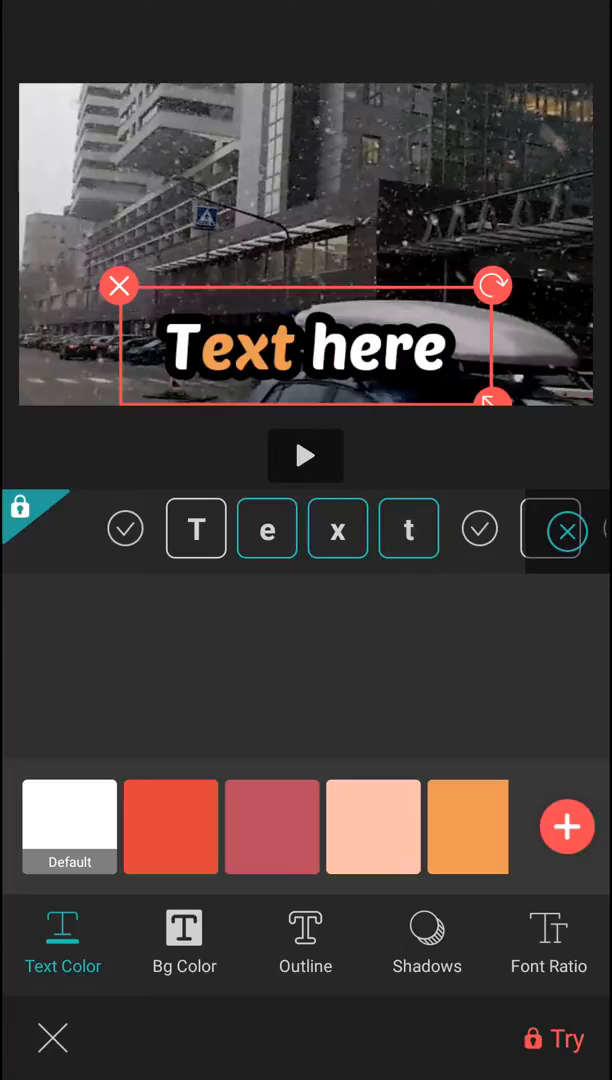
{"action": "left_click", "coordinate": [336, 528]}
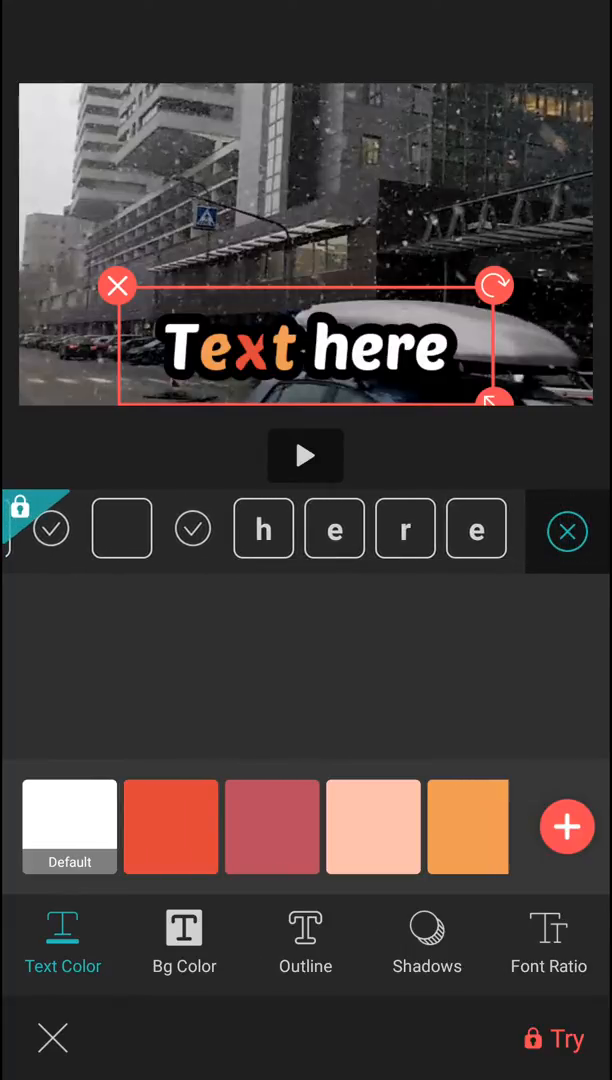
{"action": "left_click", "coordinate": [184, 940]}
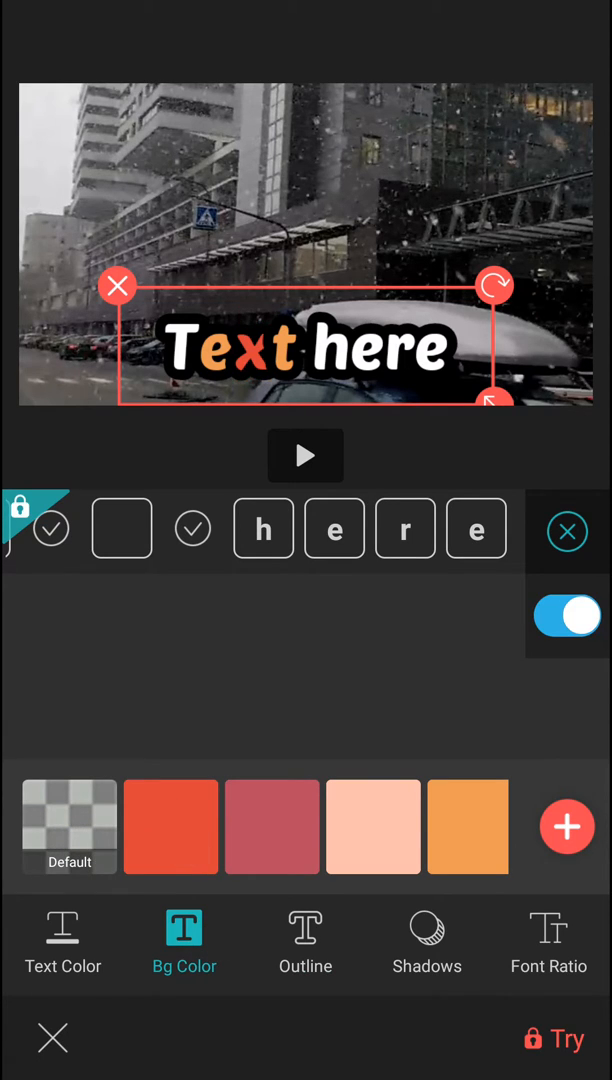
- Accept the coloured-letter styling and apply a Fade In animation to the caption
{"action": "left_click", "coordinate": [548, 940]}
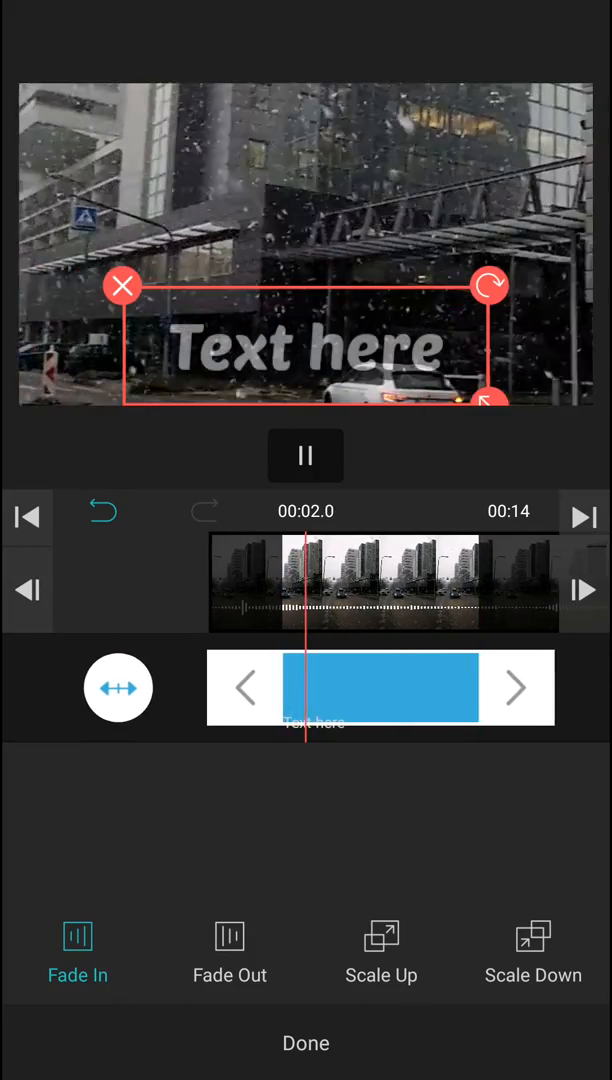
- Confirm the fade-in, finish the caption layer and return to the main timeline with Audio selected
{"action": "left_click", "coordinate": [230, 950]}
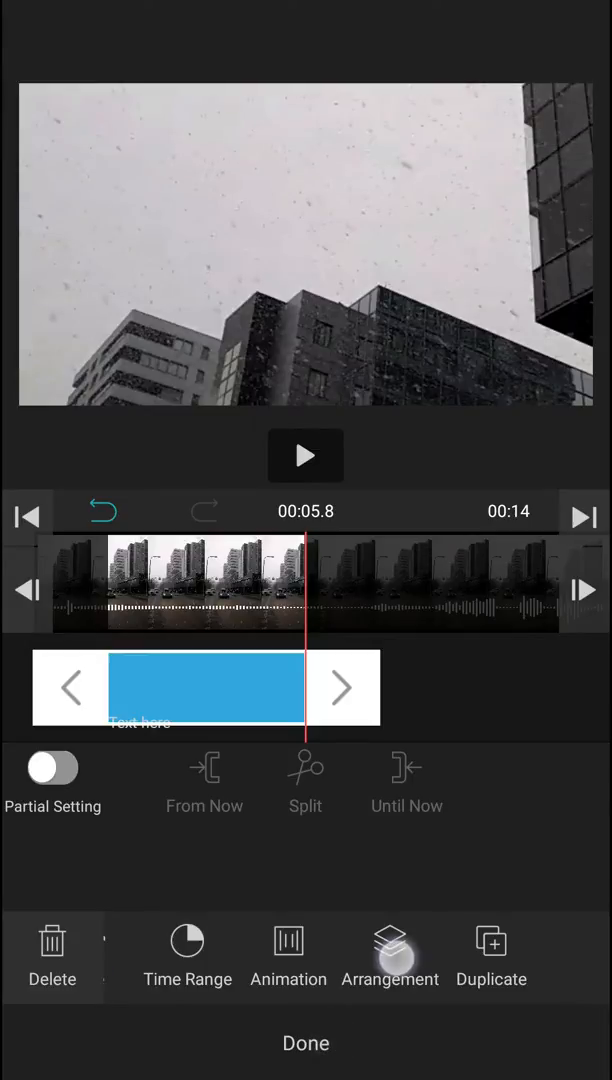
{"action": "left_click", "coordinate": [390, 956]}
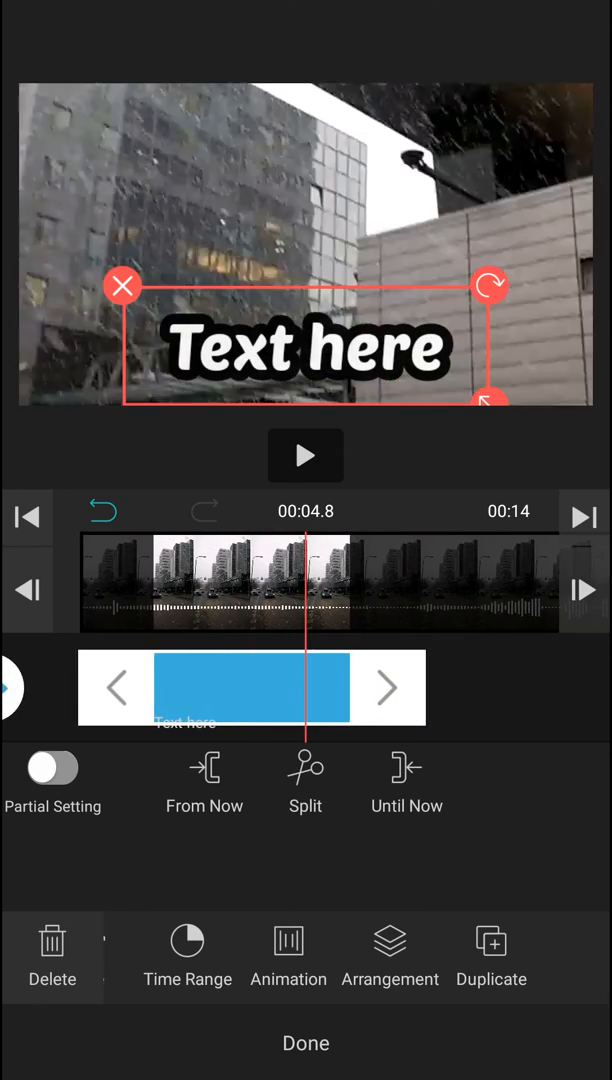
{"action": "left_click", "coordinate": [306, 1044]}
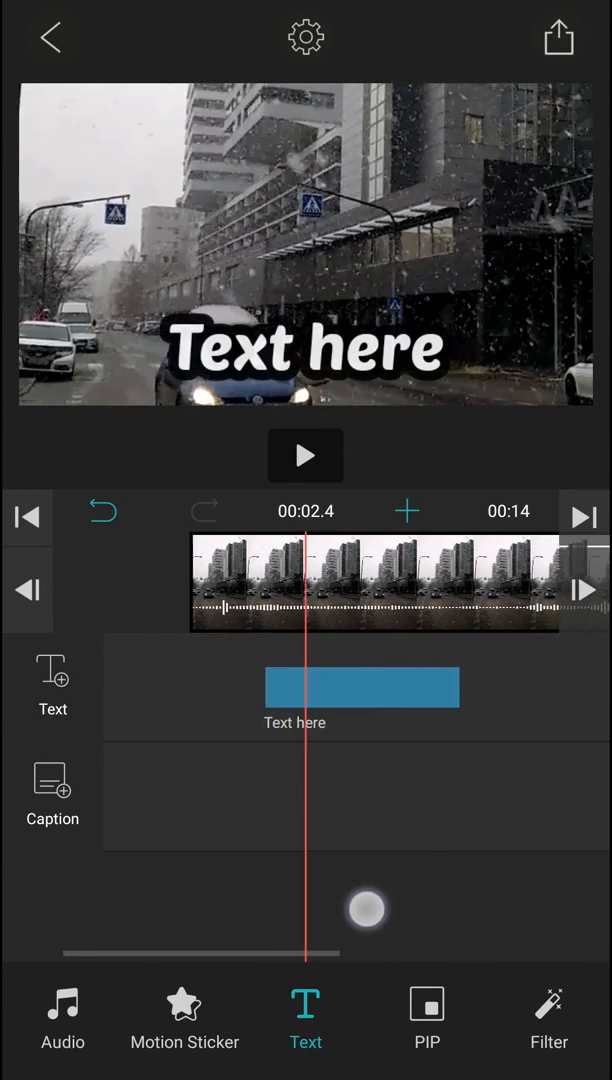
{"action": "left_click", "coordinate": [62, 1016]}
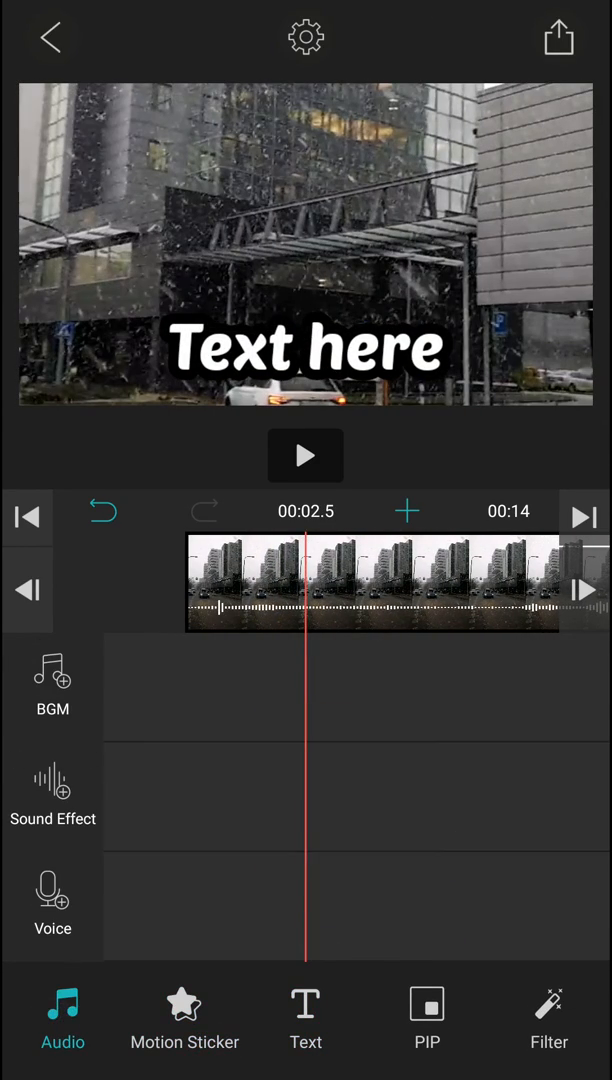